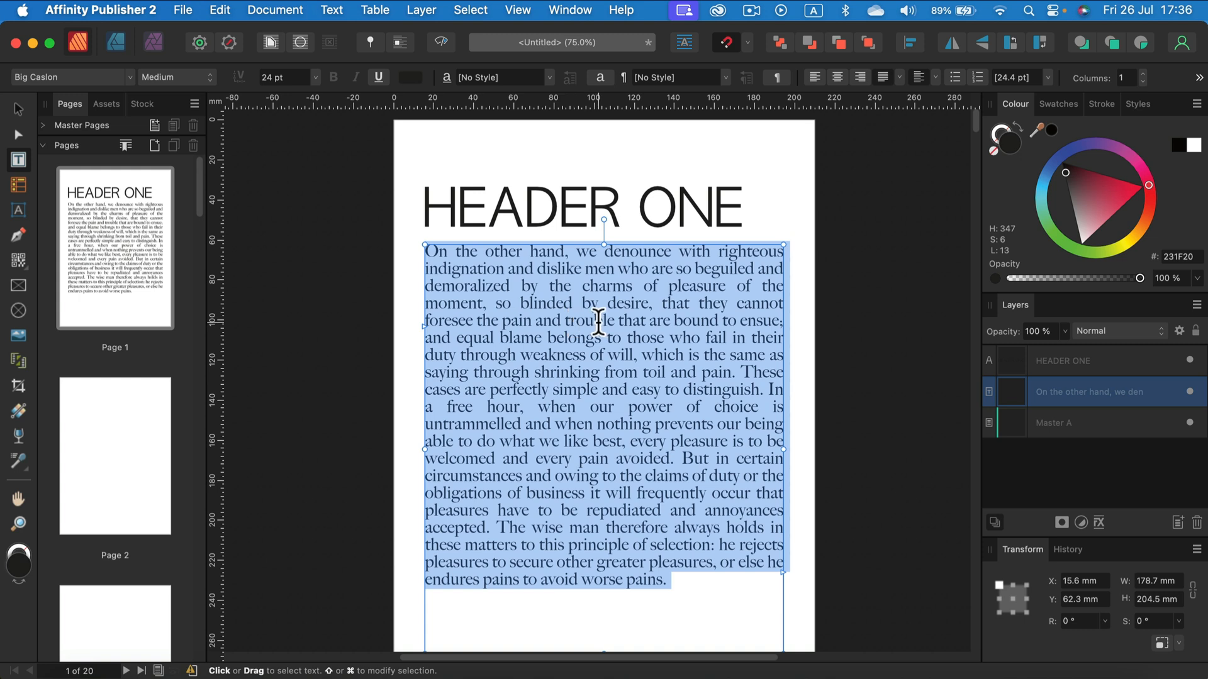
Step: Convert the body paragraph below HEADER ONE to All Caps via the Capitalisation menu
{"action": "right_click", "coordinate": [599, 322]}
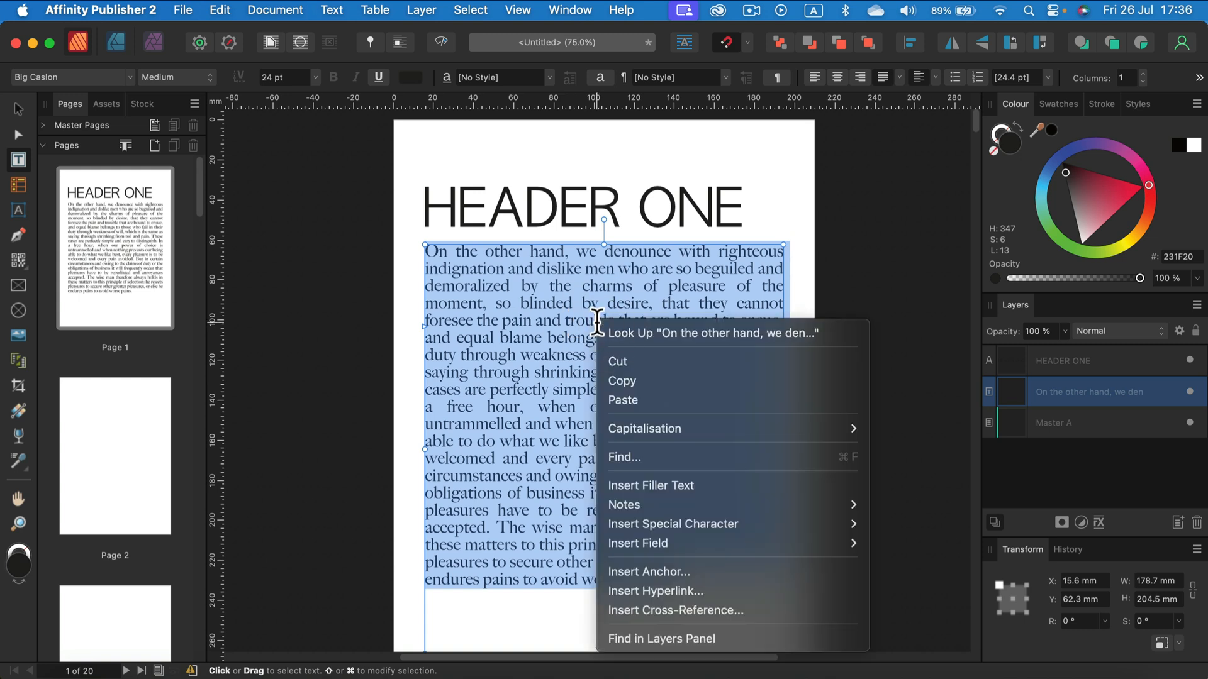
{"action": "mouse_move", "coordinate": [647, 428]}
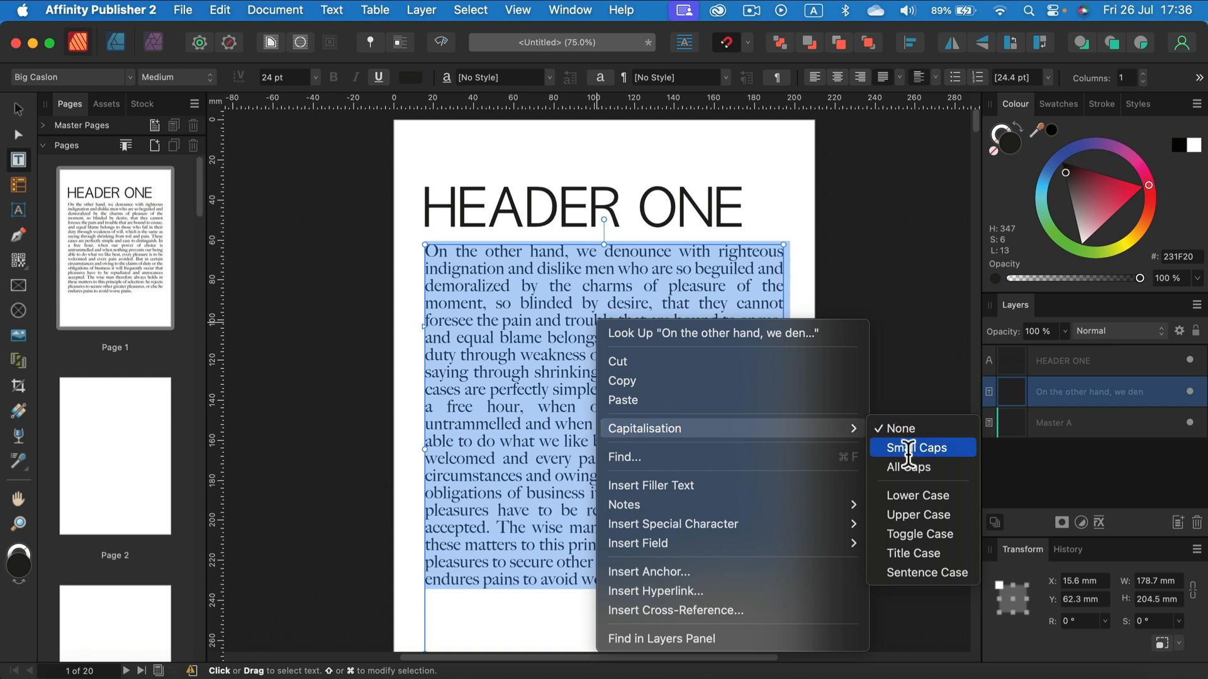
{"action": "mouse_move", "coordinate": [917, 515]}
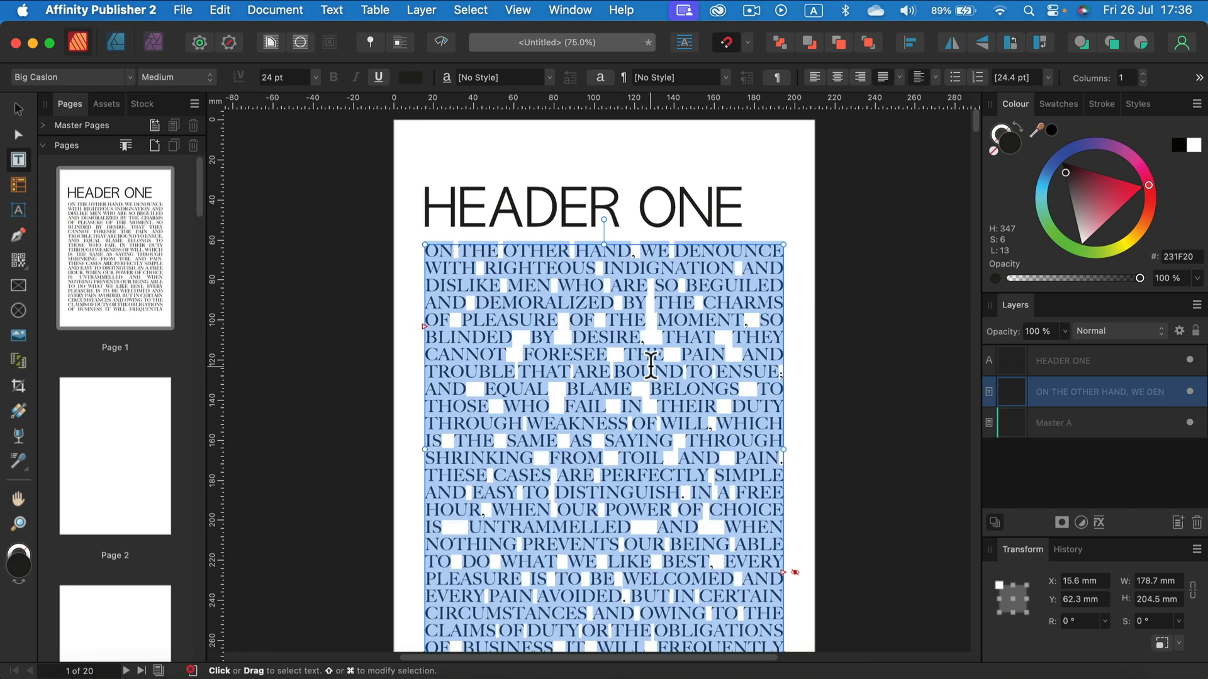
{"action": "scroll", "scroll_direction": "down", "scroll_amount": 3}
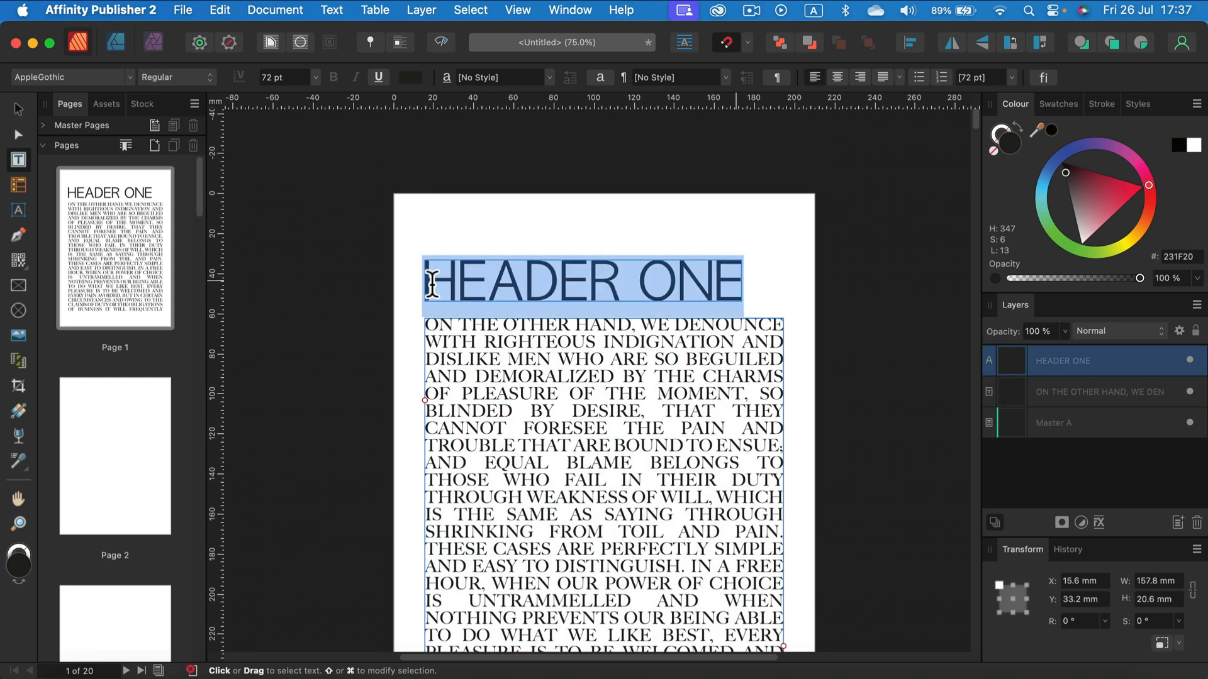
Step: Convert the 'HEADER ONE' heading to lower case via Capitalisation, then deselect to view it
{"action": "right_click", "coordinate": [573, 281]}
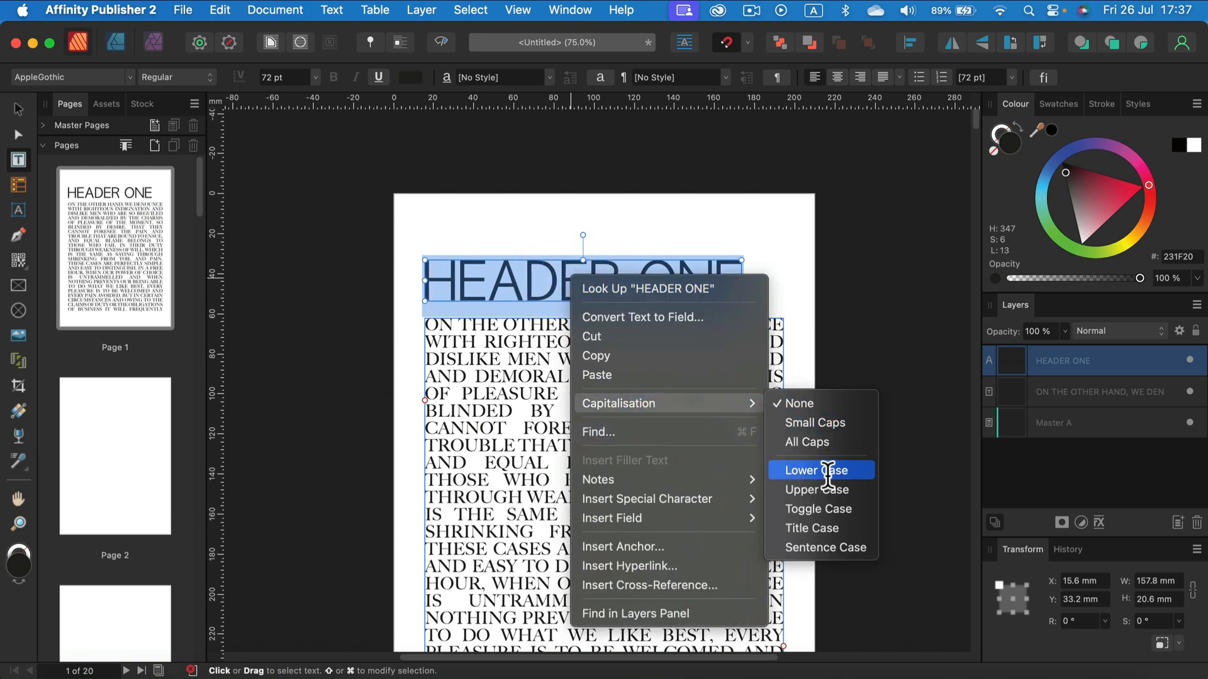
{"action": "left_click", "coordinate": [814, 470]}
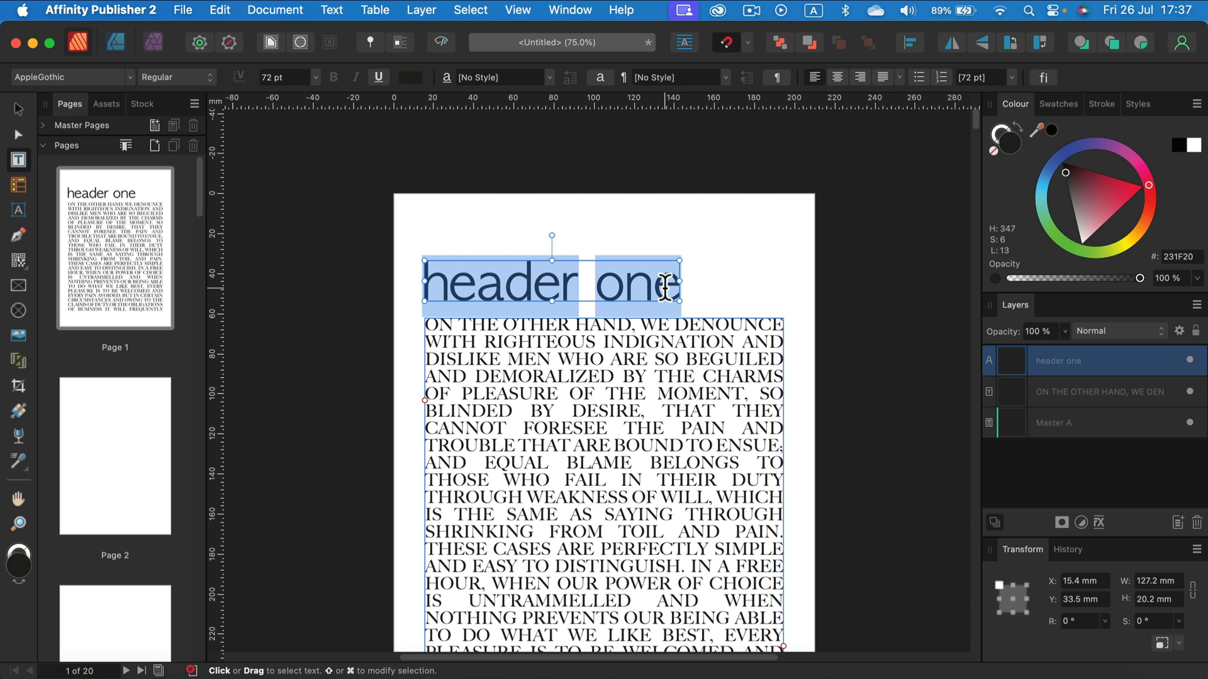
{"action": "left_click", "coordinate": [654, 287]}
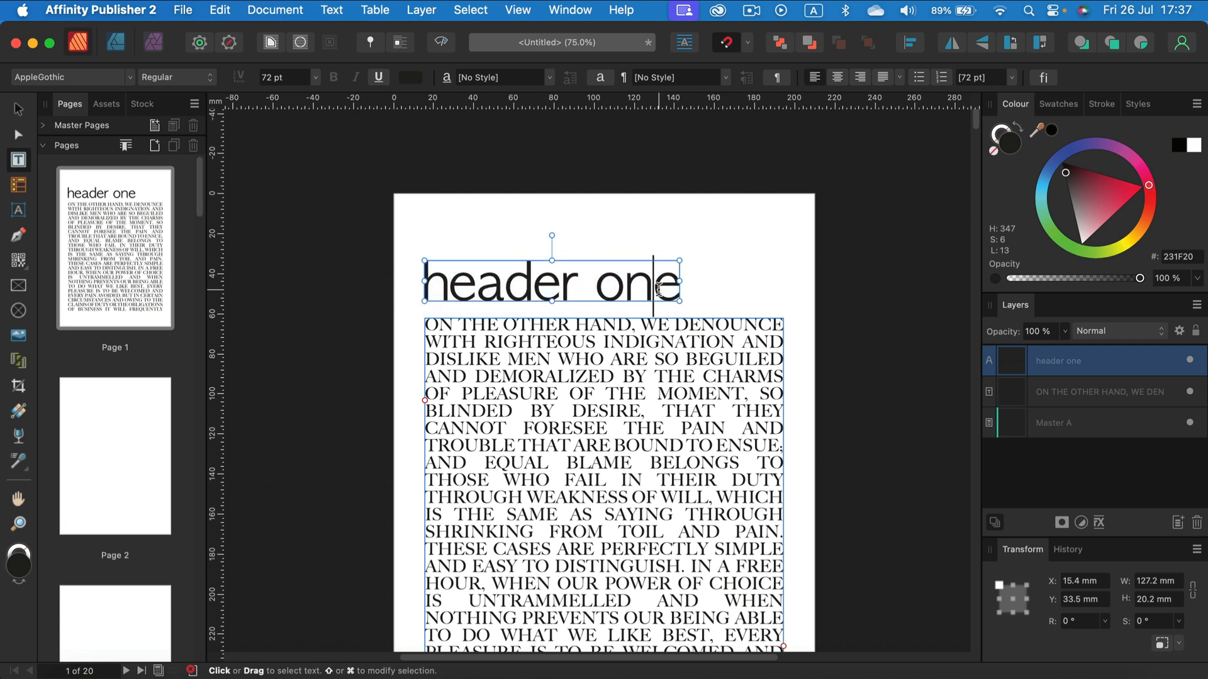